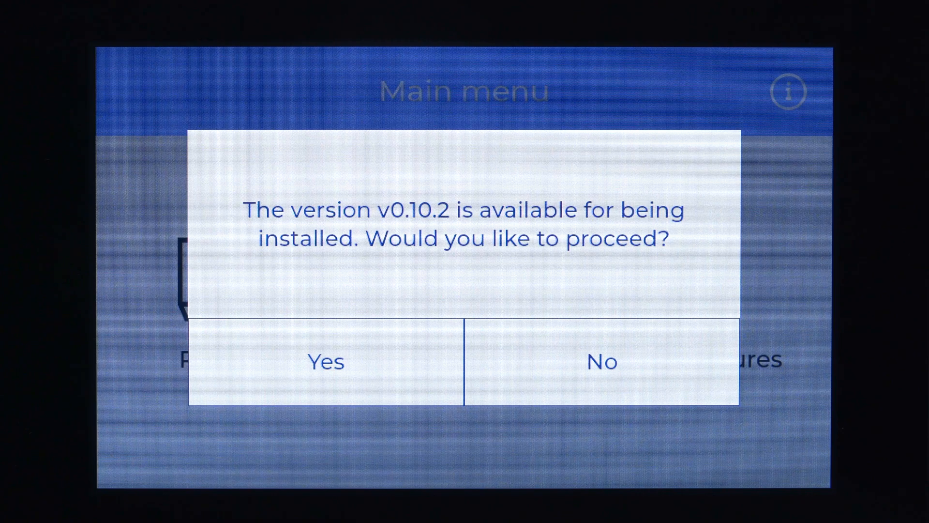
Accept and confirm installing firmware version v0.10.2.
left_click(325, 361)
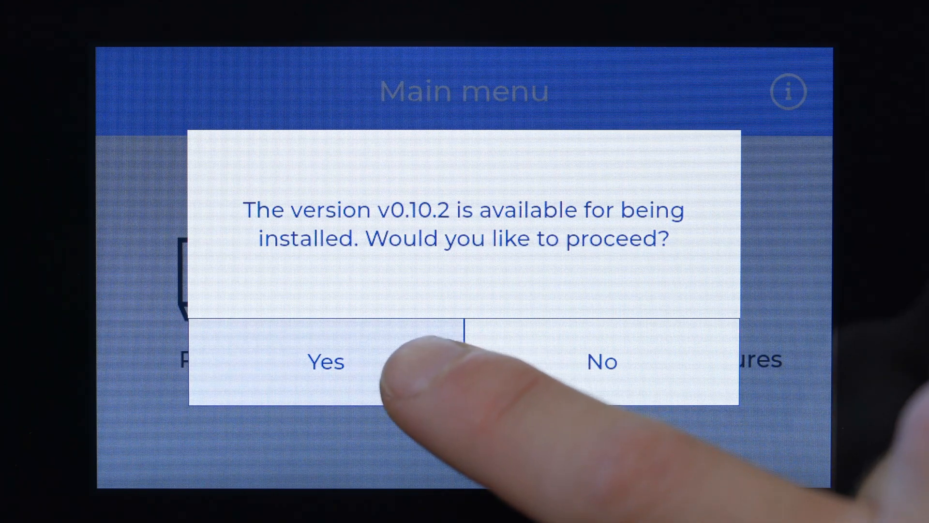
left_click(325, 362)
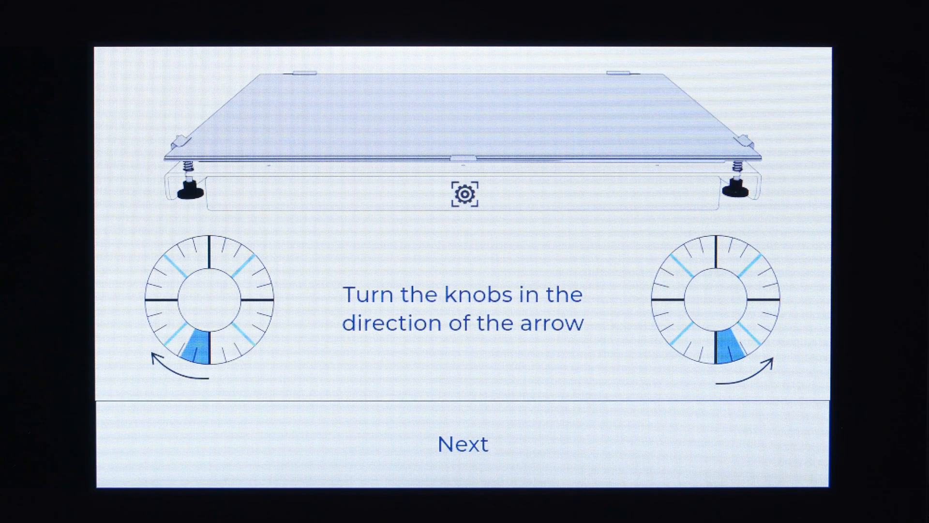
Continue bed calibration after adjusting both bed knobs as shown.
left_click(464, 443)
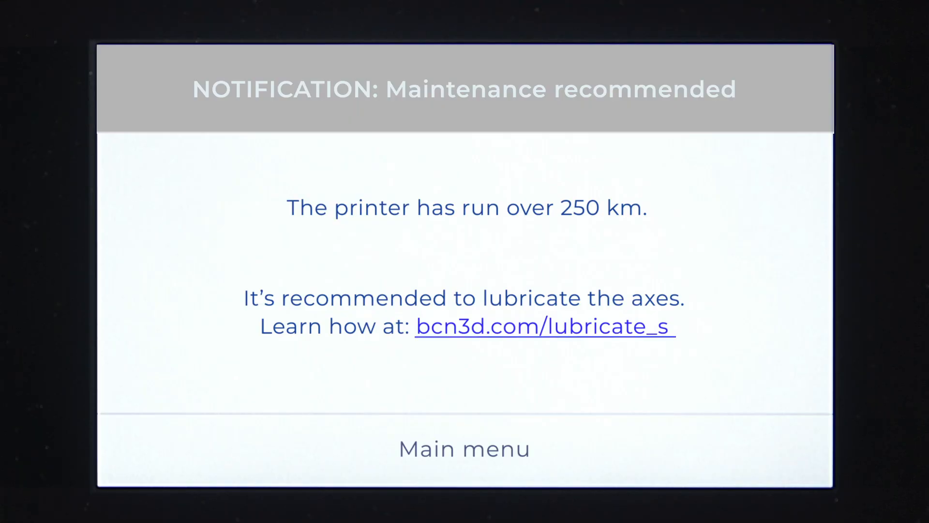